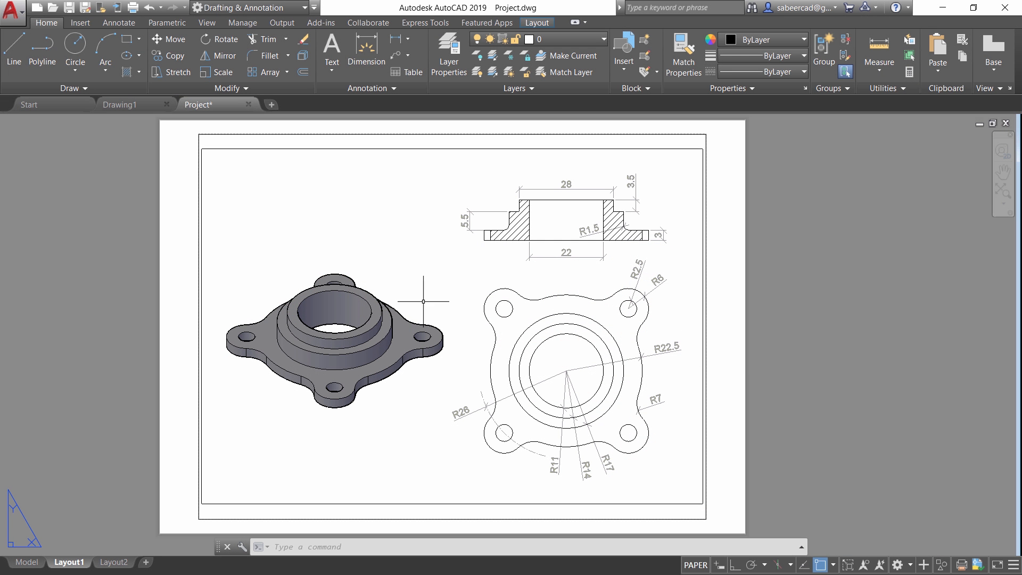
mouse_move(341, 337)
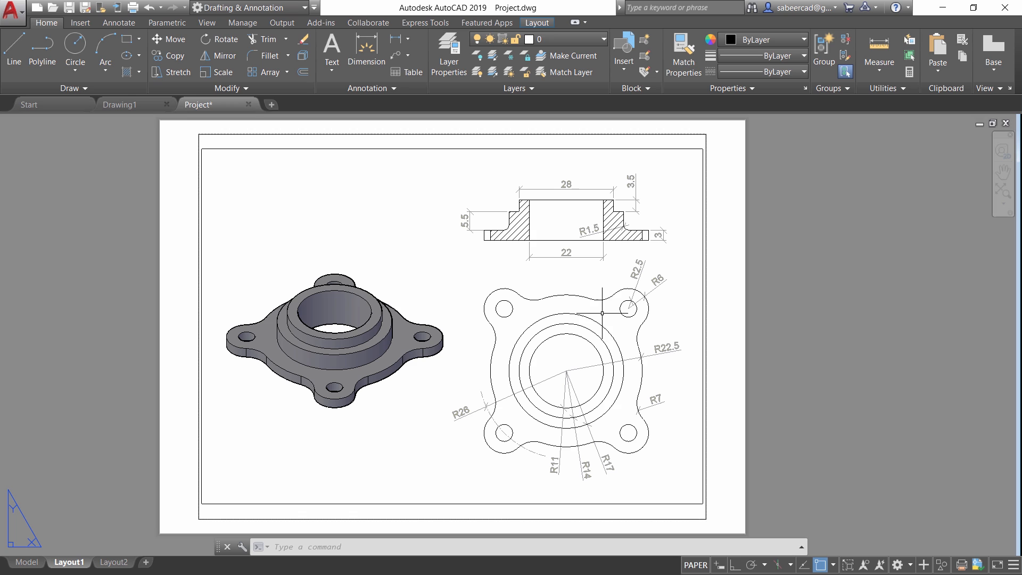
Switch from the Layout1 sheet to model space showing the 3D flange
left_click(25, 562)
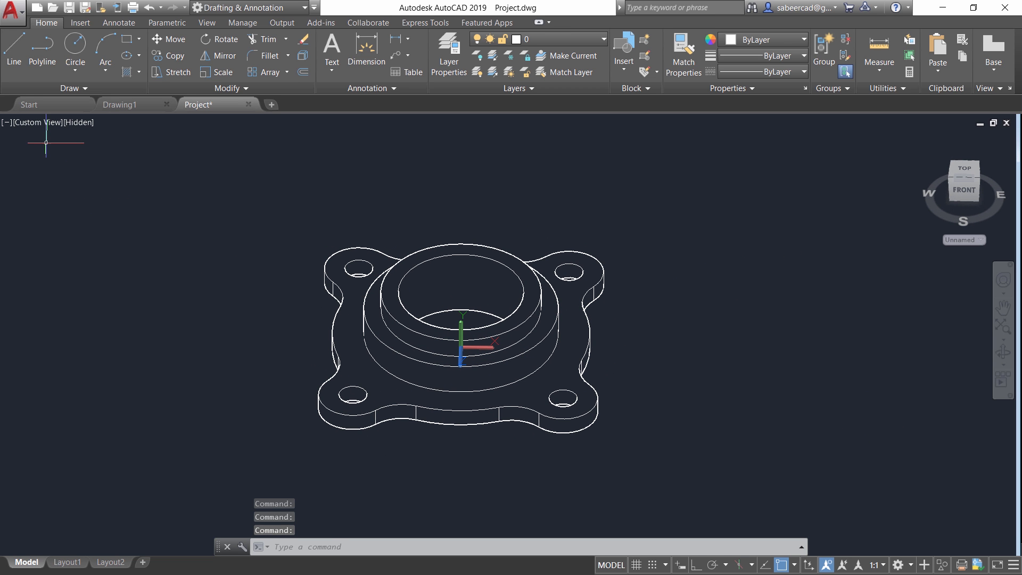
Set the Front view and create a FLATSHOT block of the flange, inserted as a new block
left_click(36, 122)
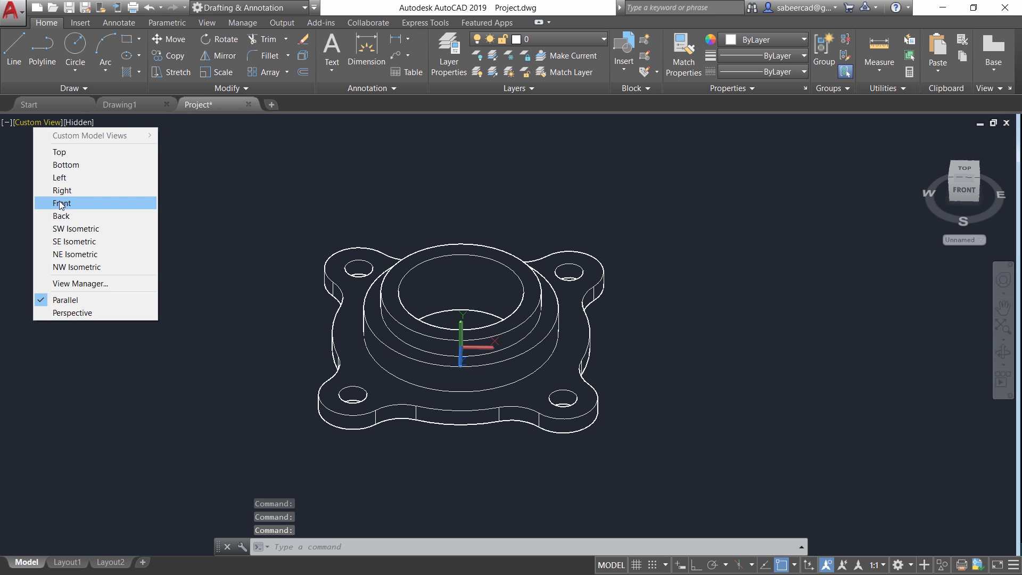
left_click(62, 202)
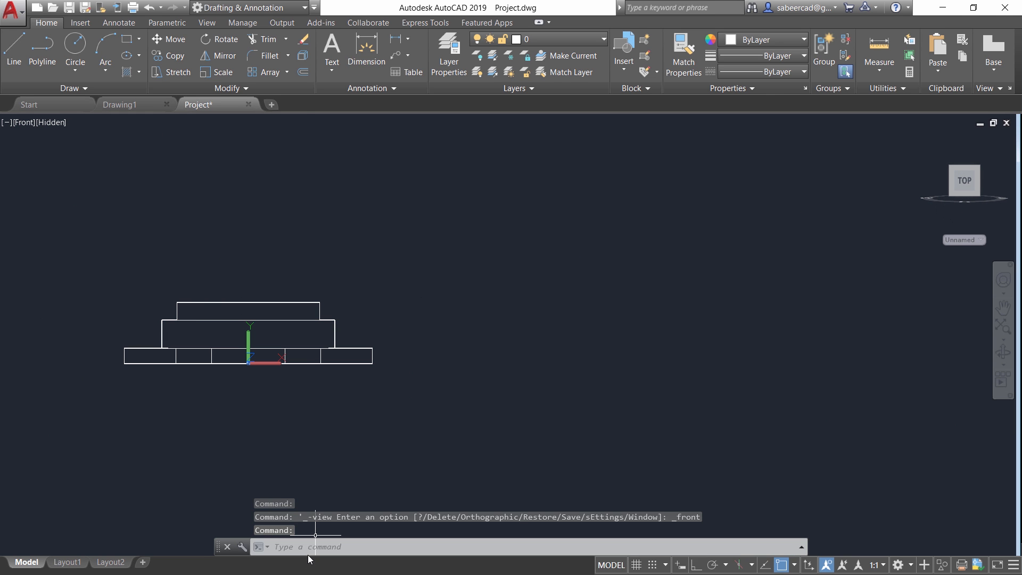
type("FLATSHOT")
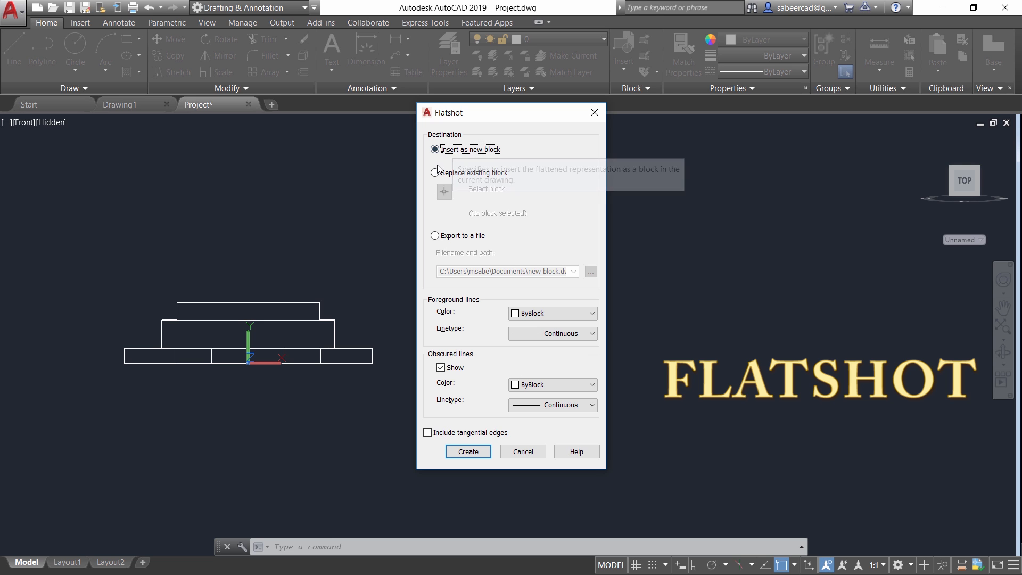
left_click(467, 451)
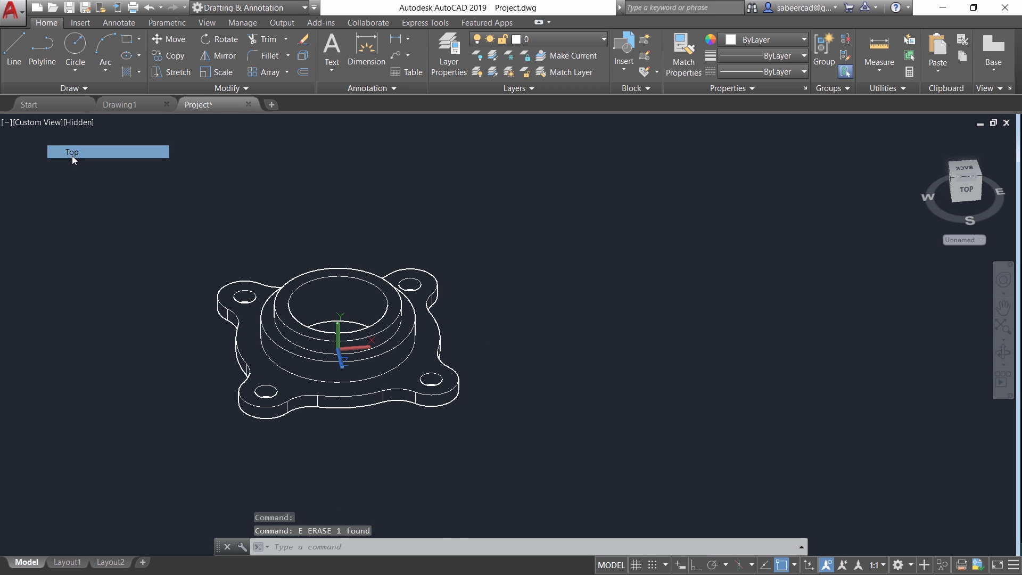
Set the Top view and create a FLATSHOT block of the flange from above
left_click(71, 151)
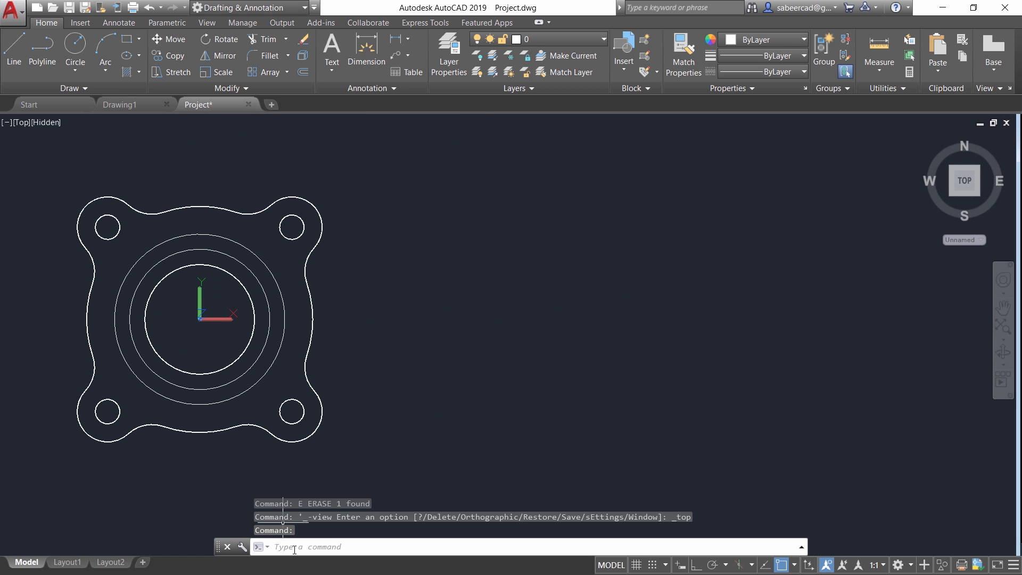
type("FLATSH")
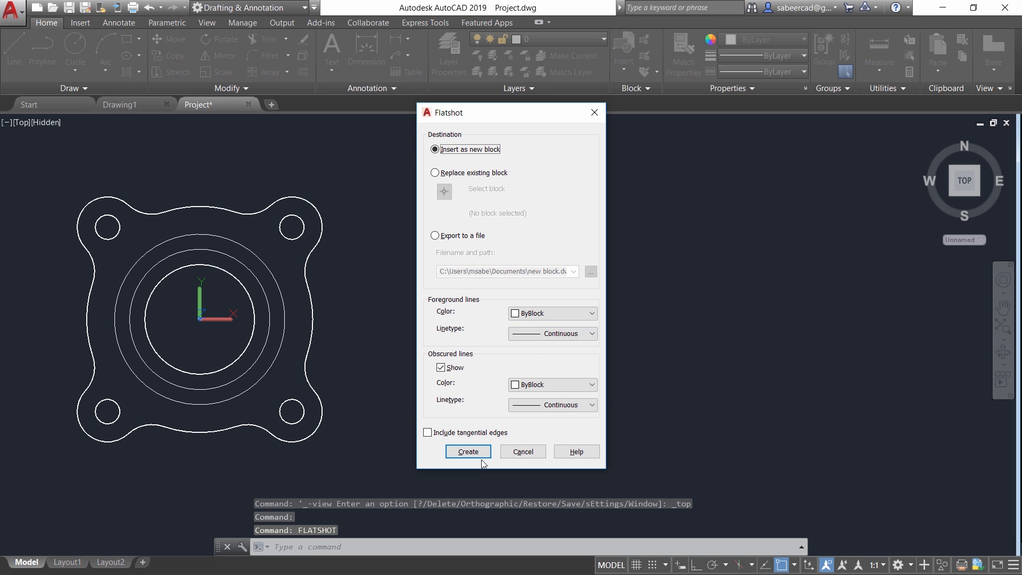
left_click(467, 451)
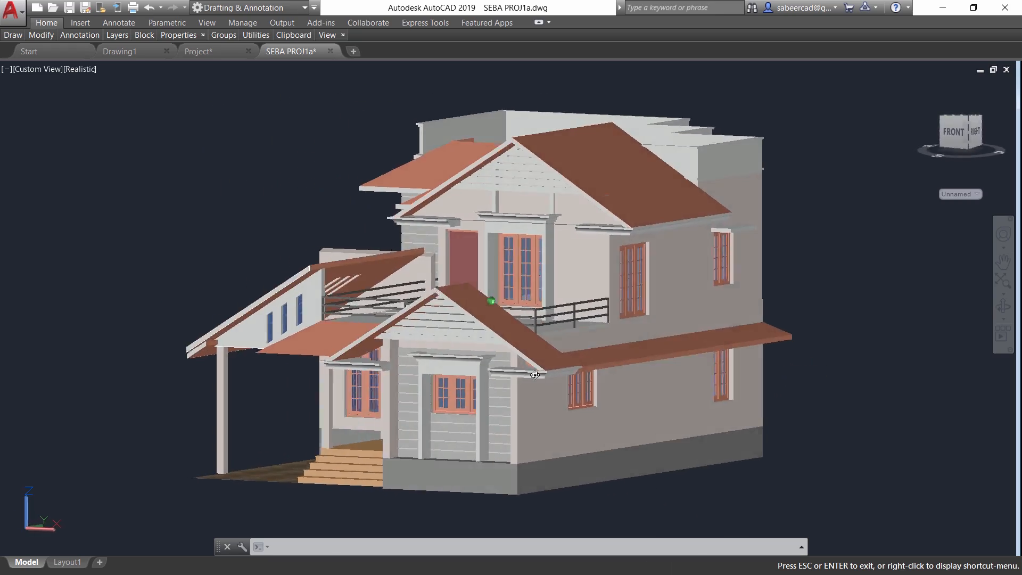
Orbit the SEBA PROJ1a house model to another viewing angle
left_click_drag(535, 375, 654, 389)
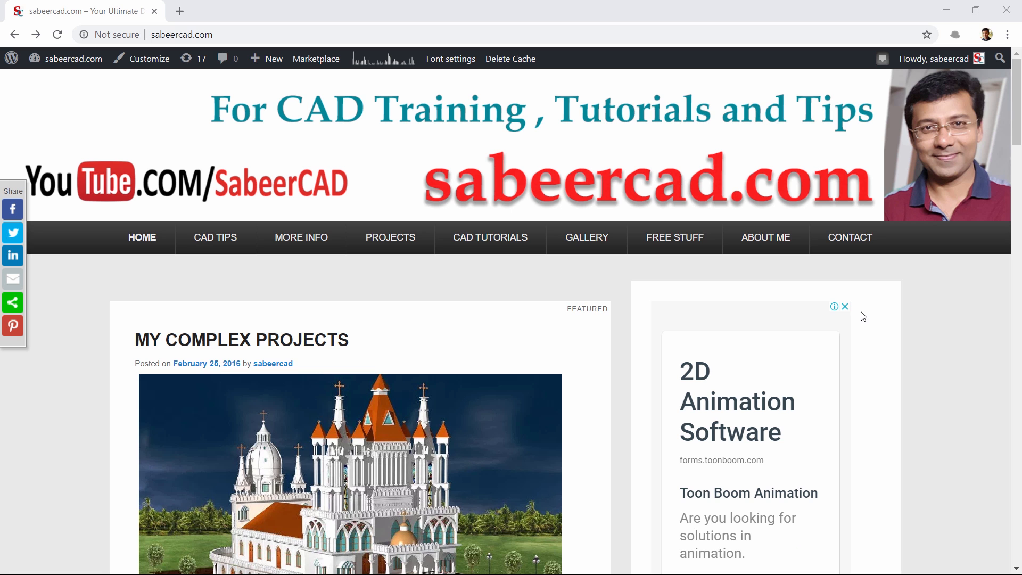
mouse_move(458, 209)
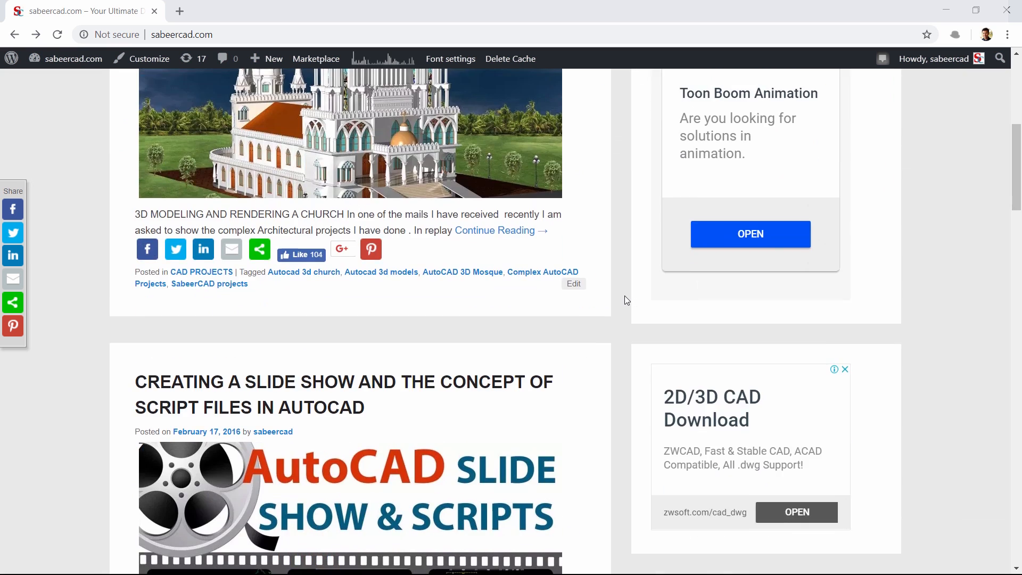
Reach the sabeercad.com tutorial files page and locate the 3D HOUSE FOR 3D TO 2D download
scroll("down", 3)
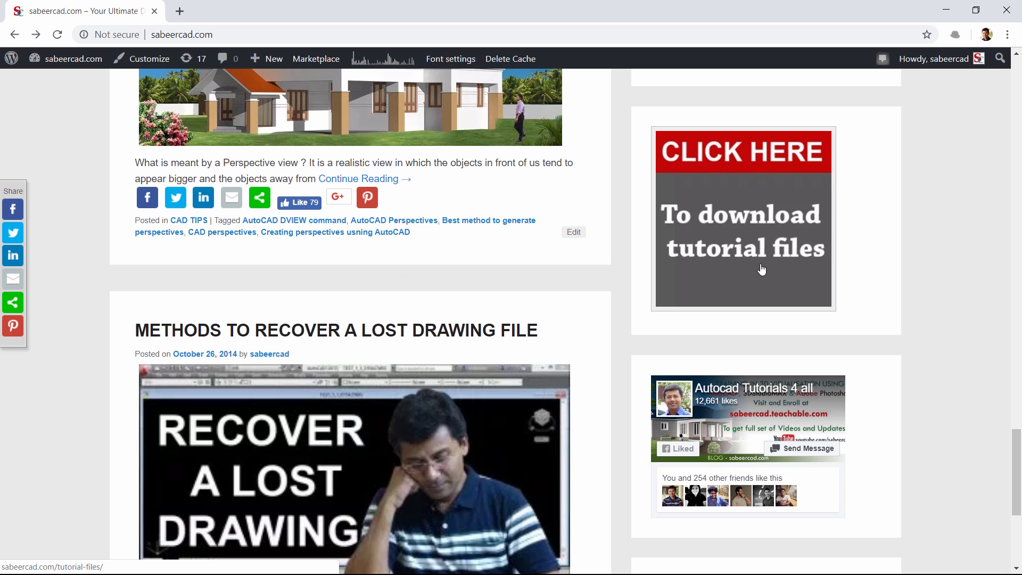
left_click(743, 217)
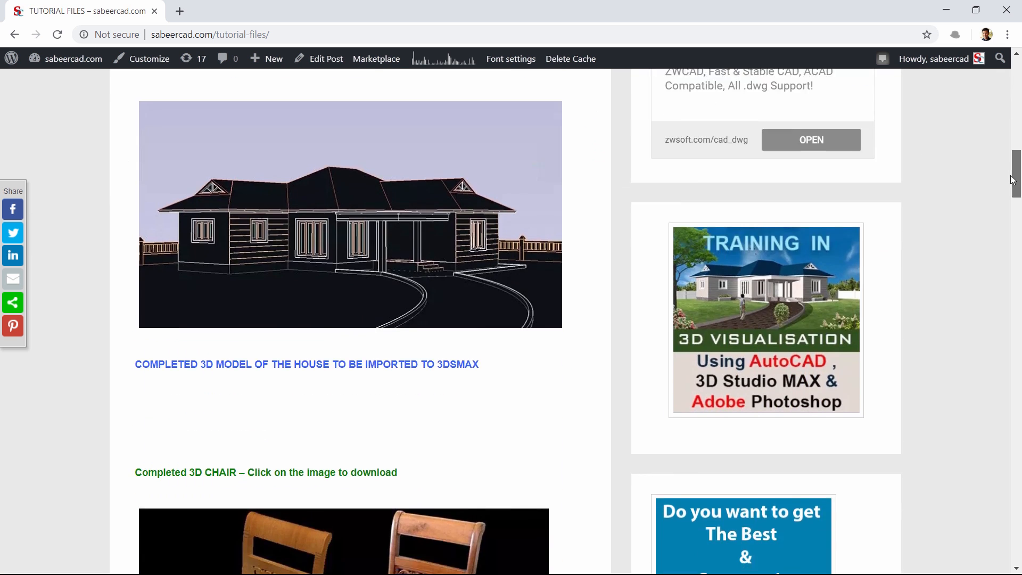
scroll("down", 3)
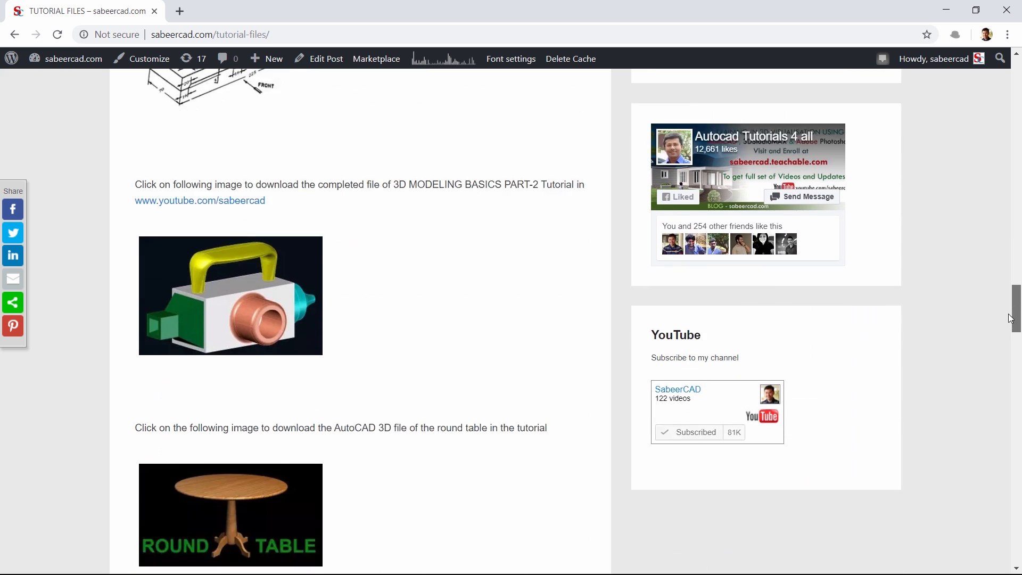
scroll("down", 3)
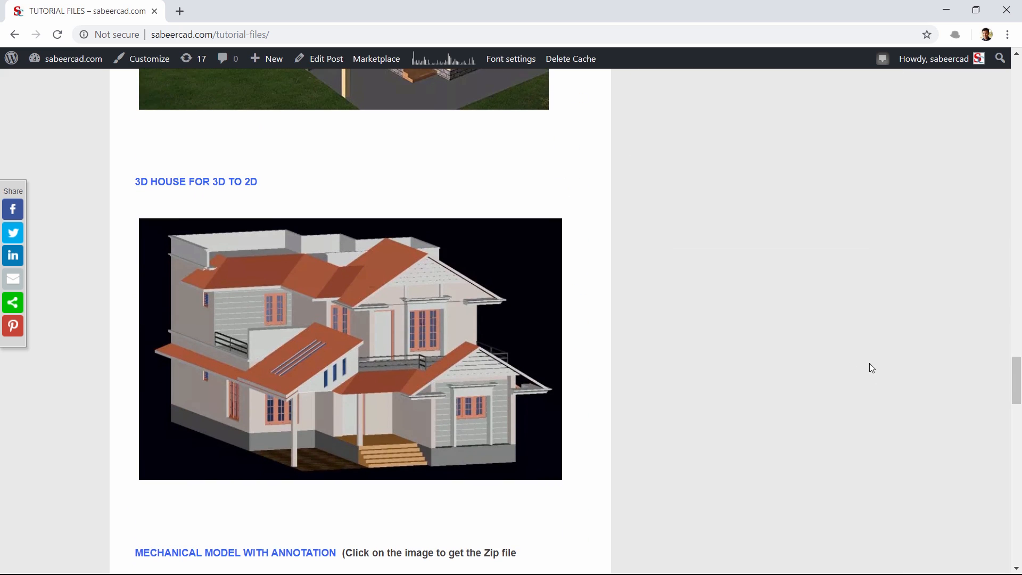
left_click(350, 349)
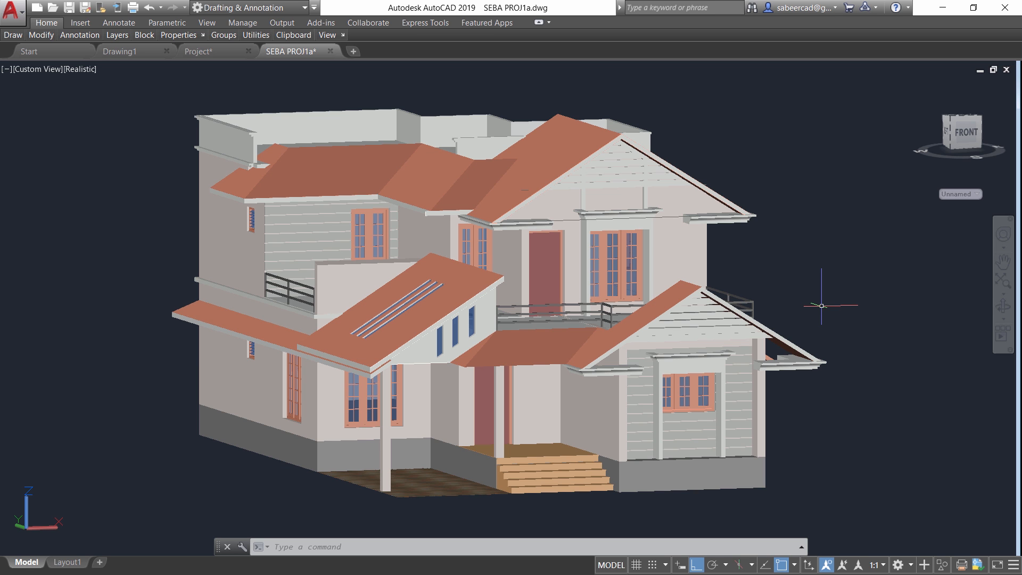
Show the house in Front view with the Hidden visual style
left_click(36, 69)
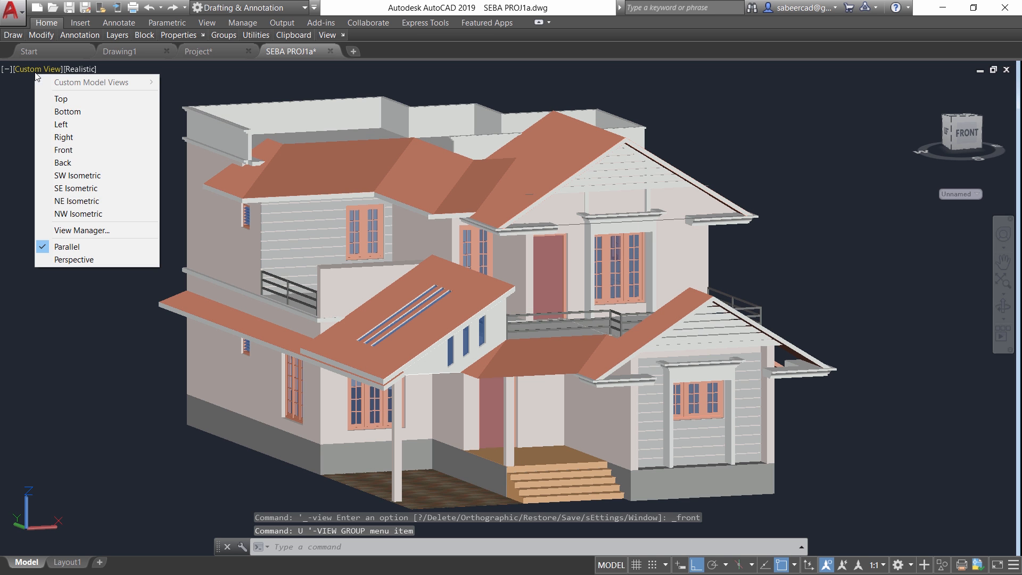
left_click(64, 150)
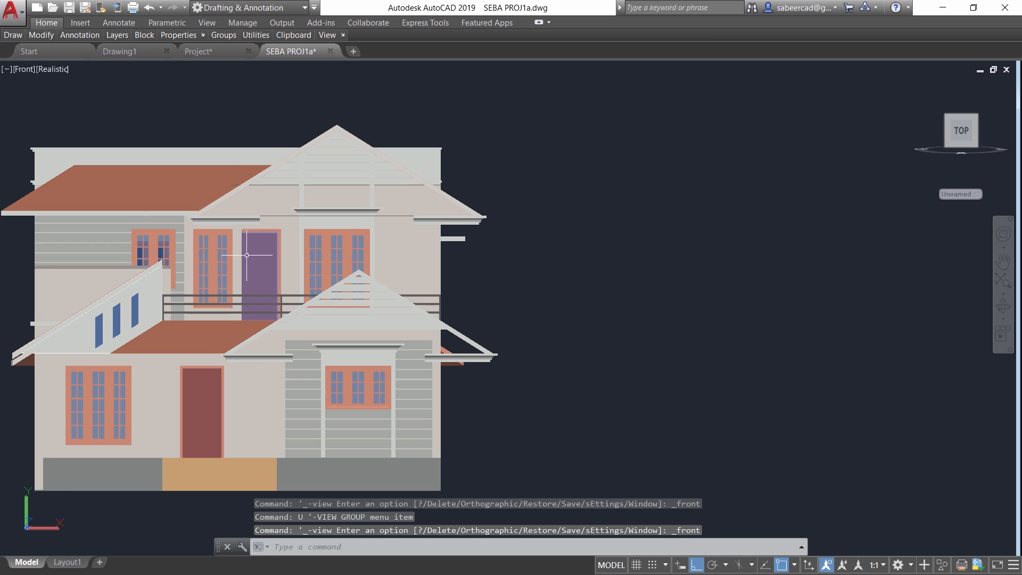
left_click(52, 69)
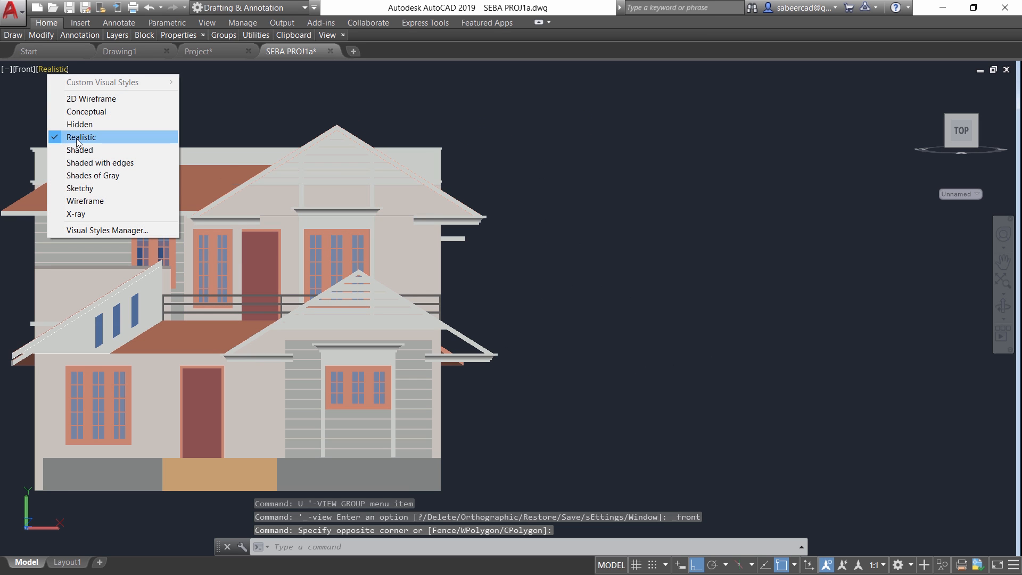
left_click(80, 124)
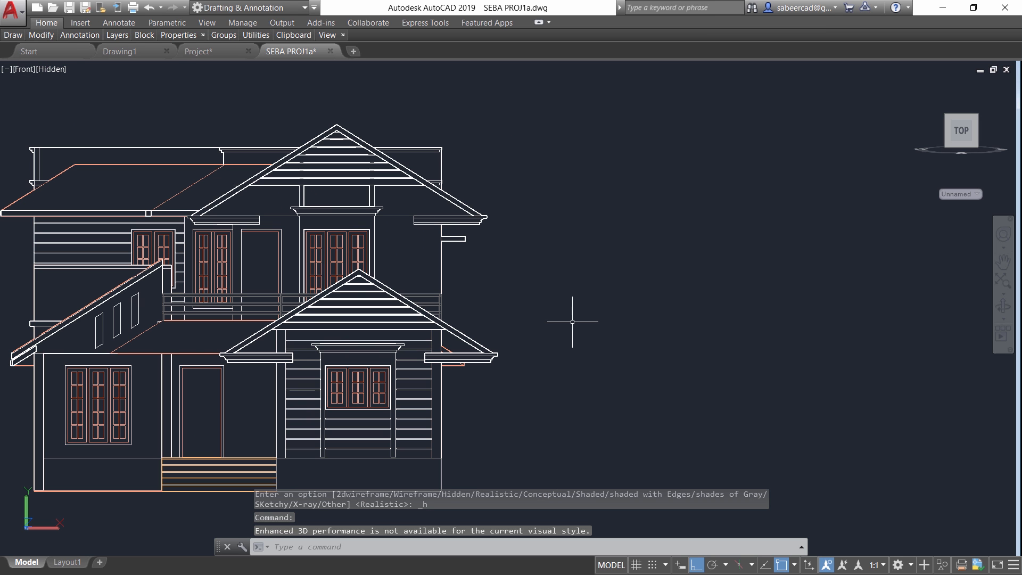
Create a FLATSHOT block of the house's front elevation
type("FLA")
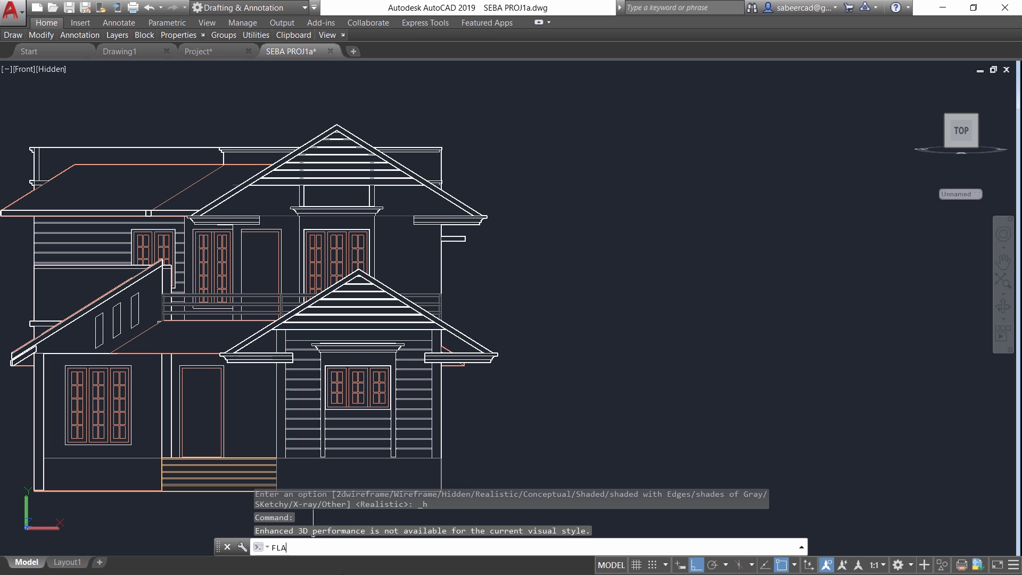
key("enter")
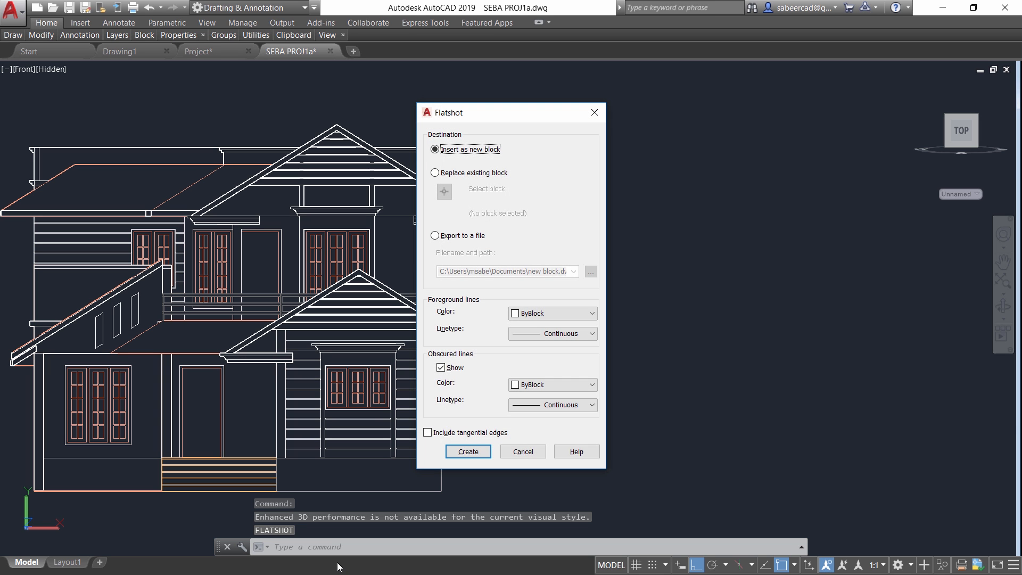
left_click(468, 452)
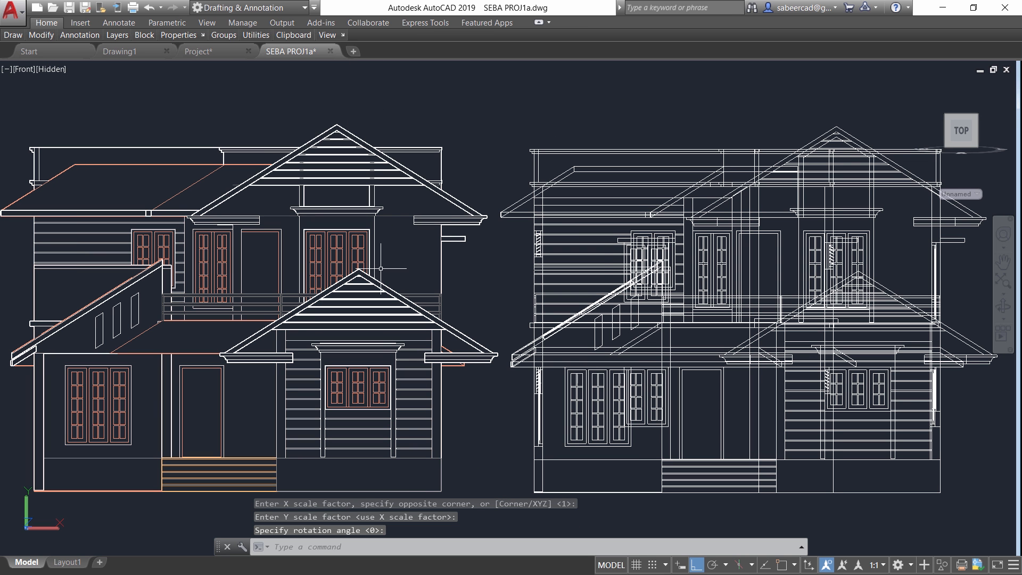
mouse_move(702, 124)
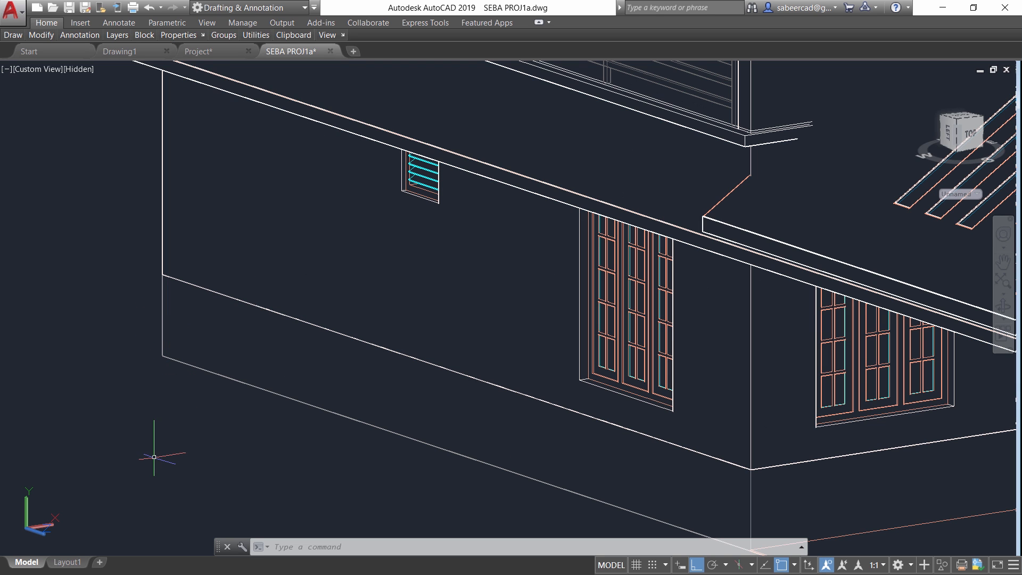
Start the DIST command while returning the house to an angled 2D Wireframe view
type("DIST")
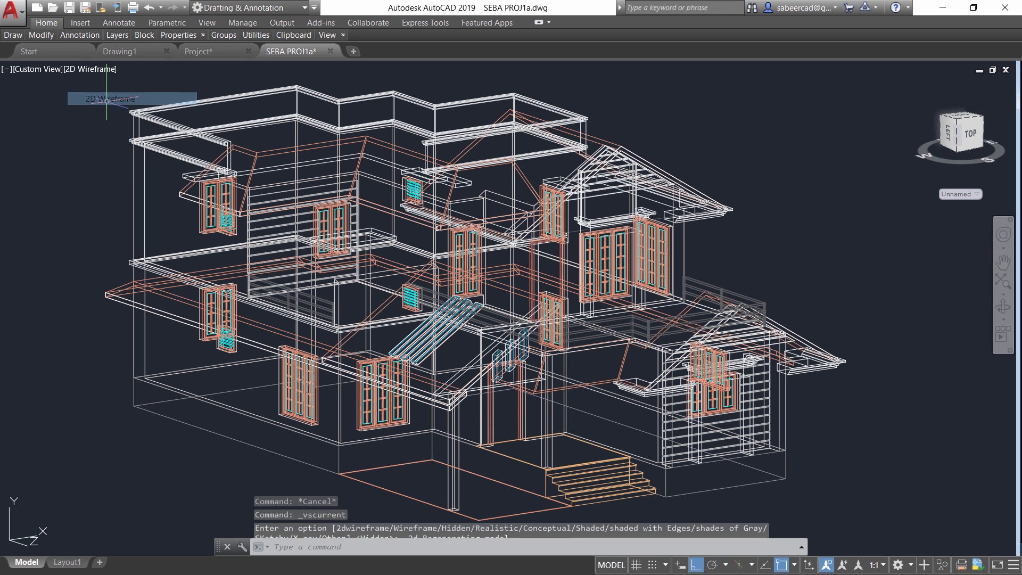
Switch from model space to the Layout1 paper sheet
left_click(68, 562)
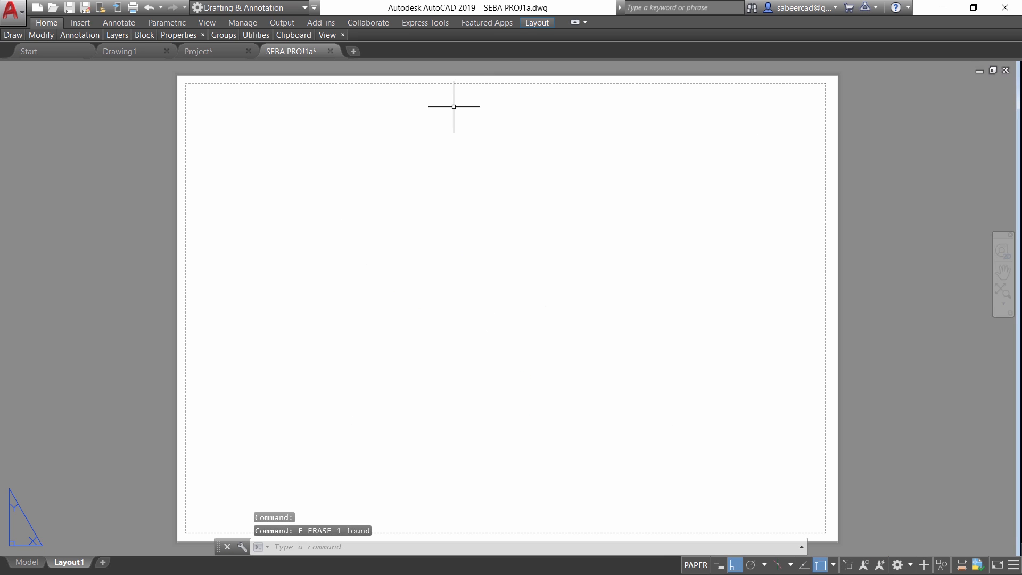
mouse_move(68, 562)
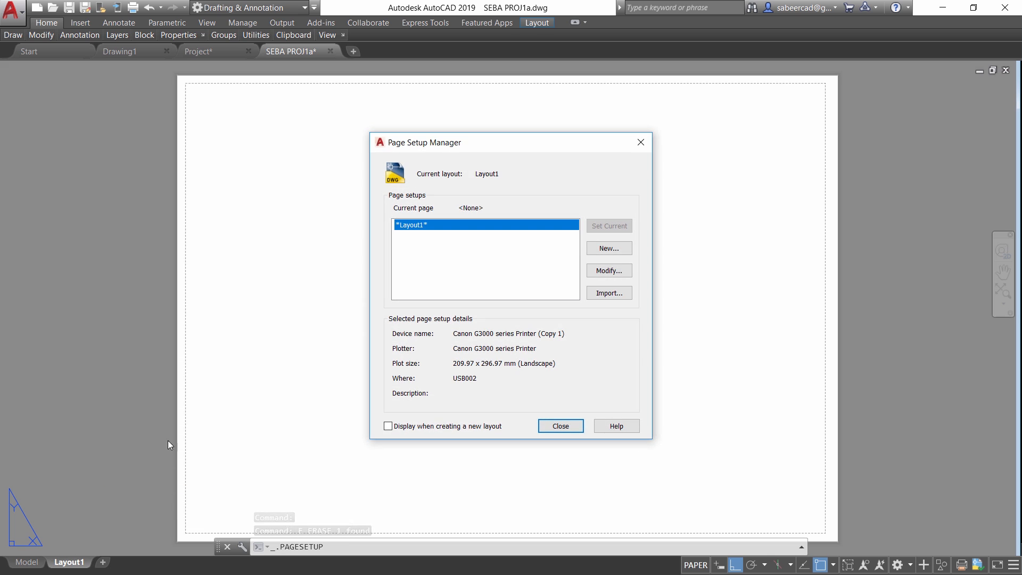
Set Layout1's page setup to the AutoCAD PDF printer on landscape ISO A4 (297 x 210 mm) paper
left_click(608, 269)
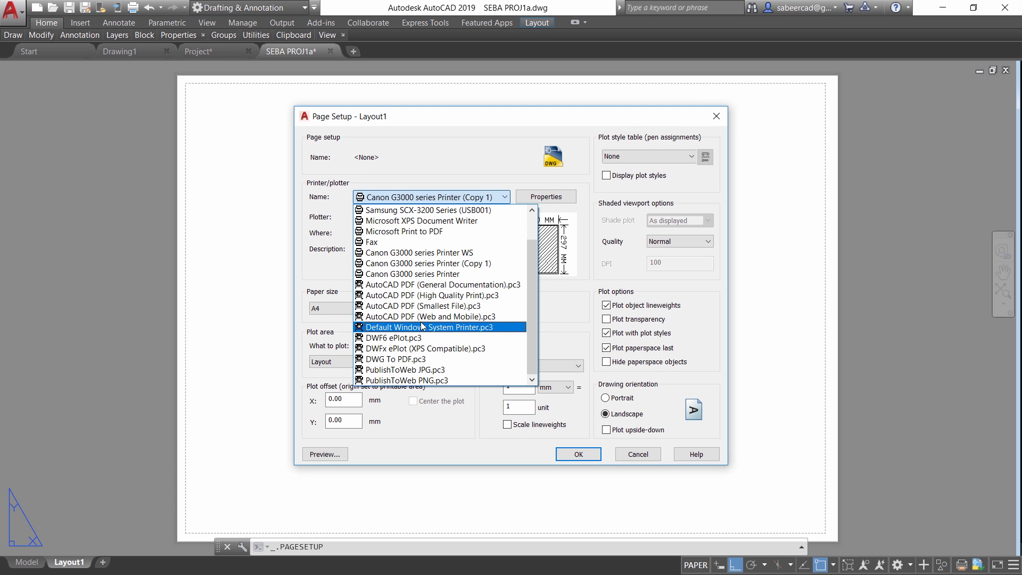
left_click(430, 295)
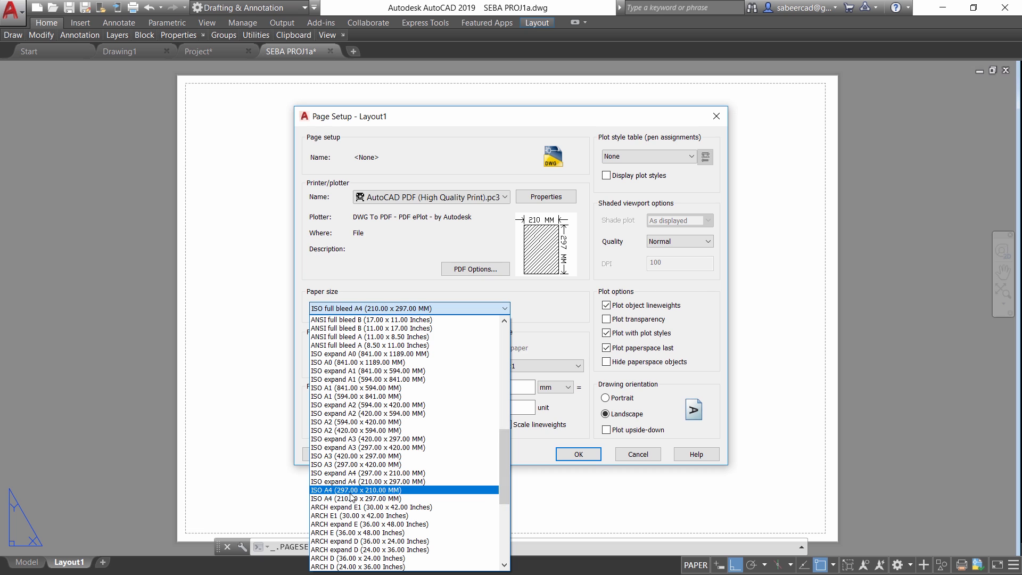
left_click(355, 489)
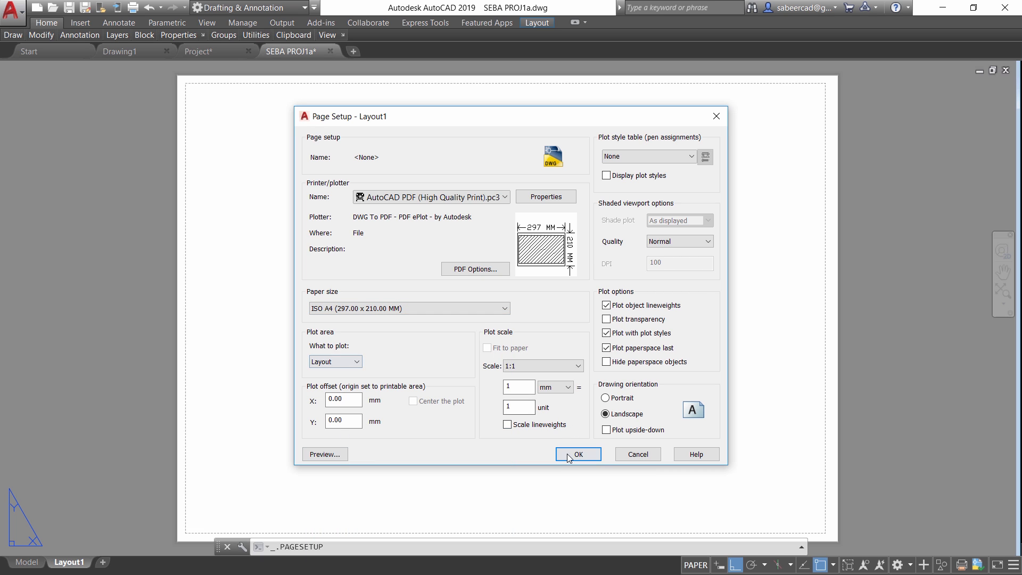
left_click(576, 455)
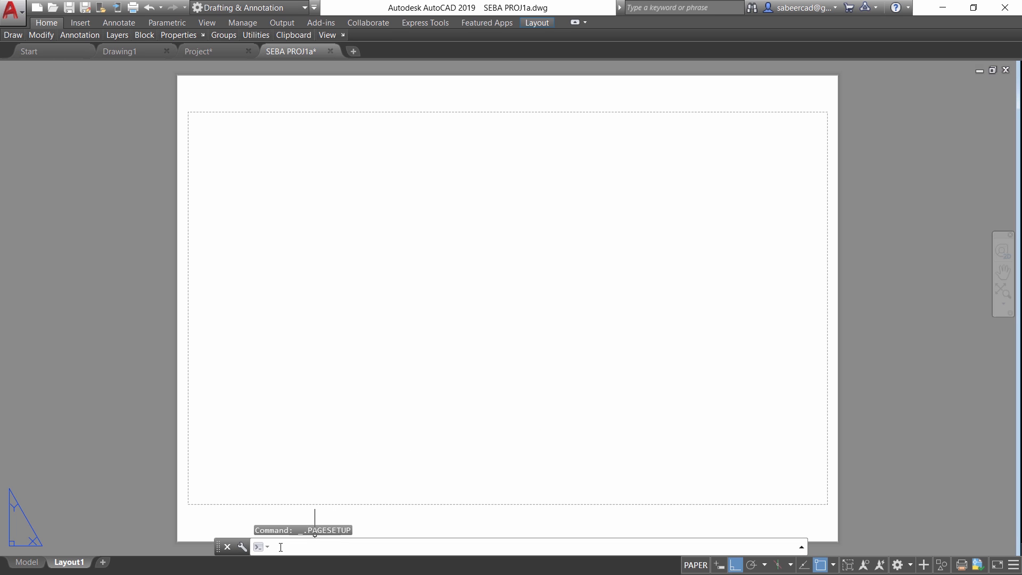
mouse_move(321, 563)
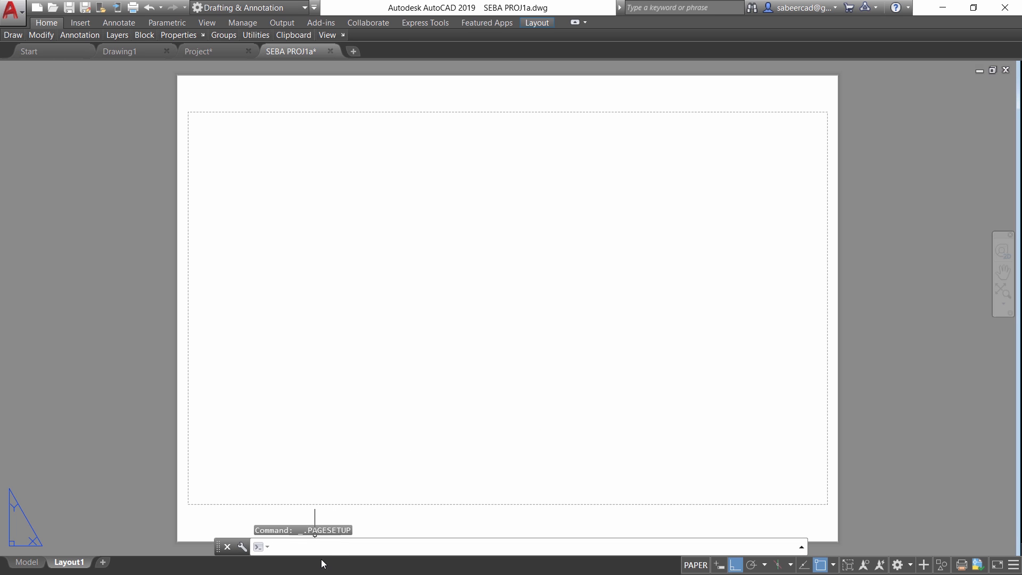
Fit an MVIEW viewport to the sheet showing the Front elevation at 1:50 with hidden lines removed
type("MVIEW")
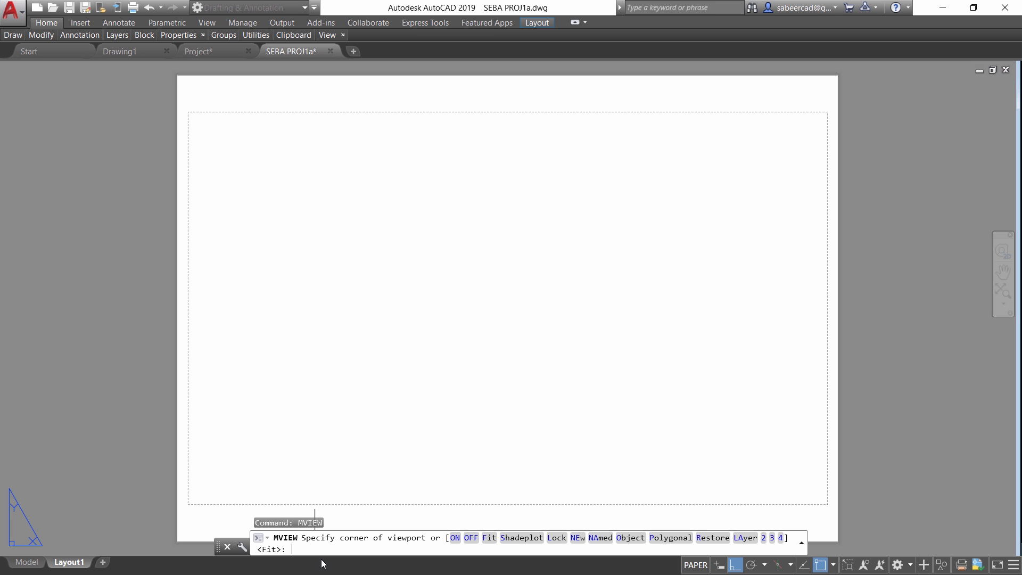
key("enter")
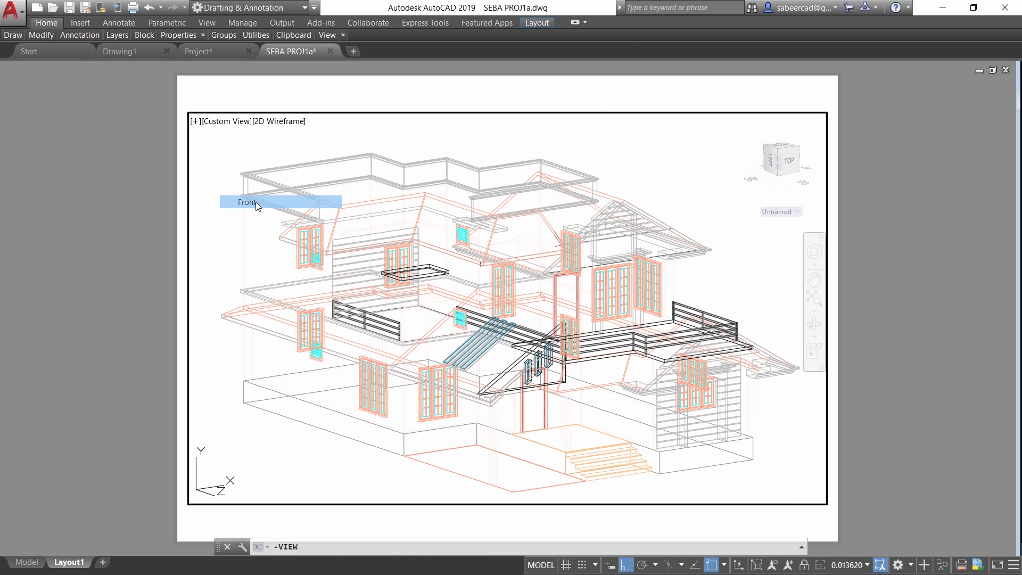
left_click(248, 202)
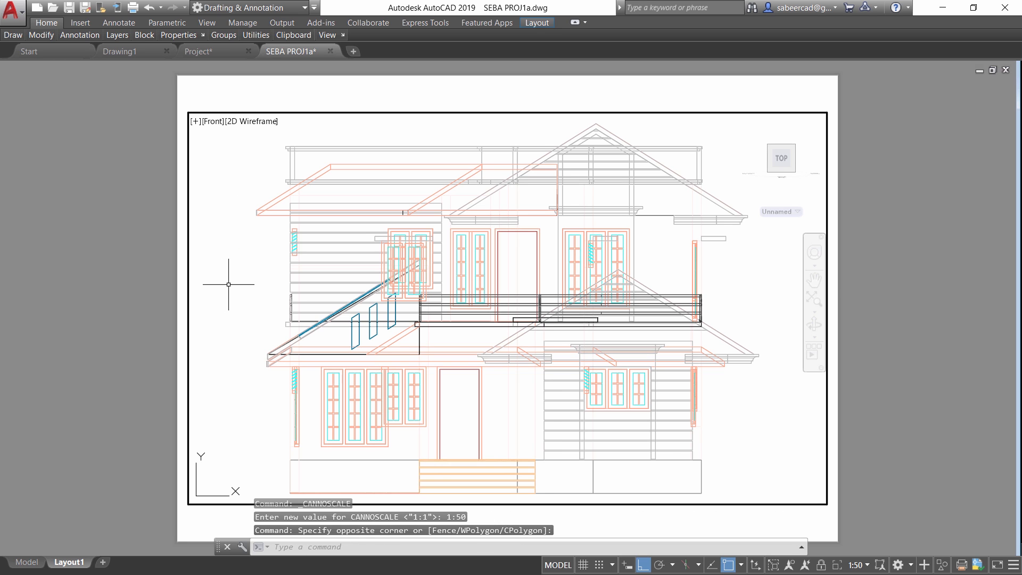
type("H")
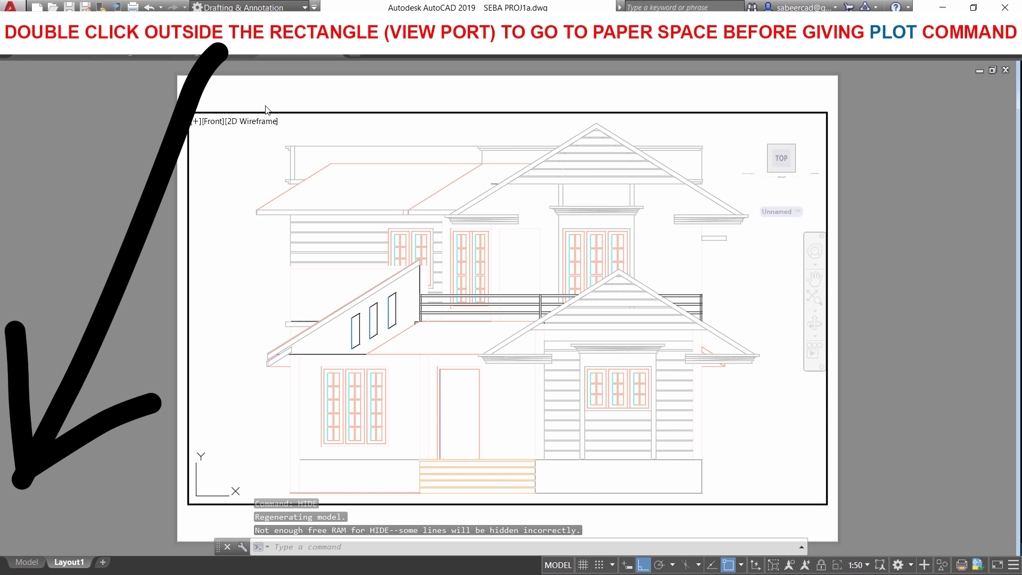
Return to paper space and start plotting a single sheet via the P command
double_click(254, 365)
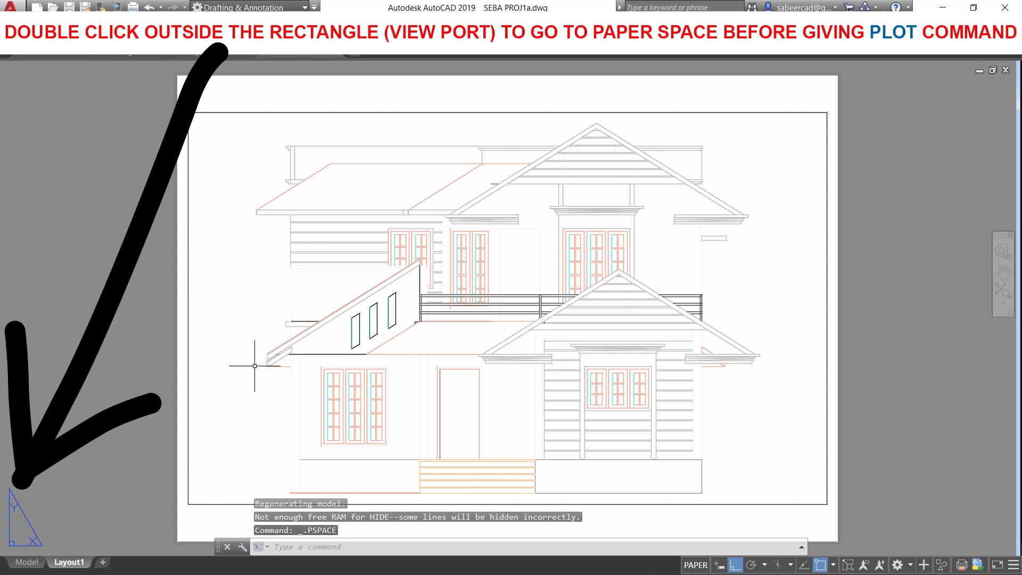
type("P")
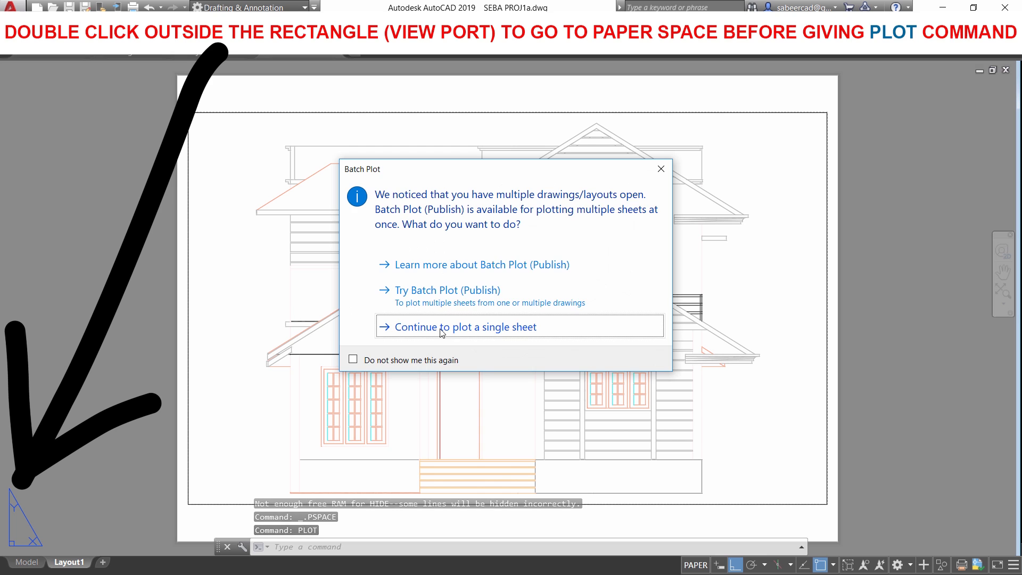
left_click(463, 327)
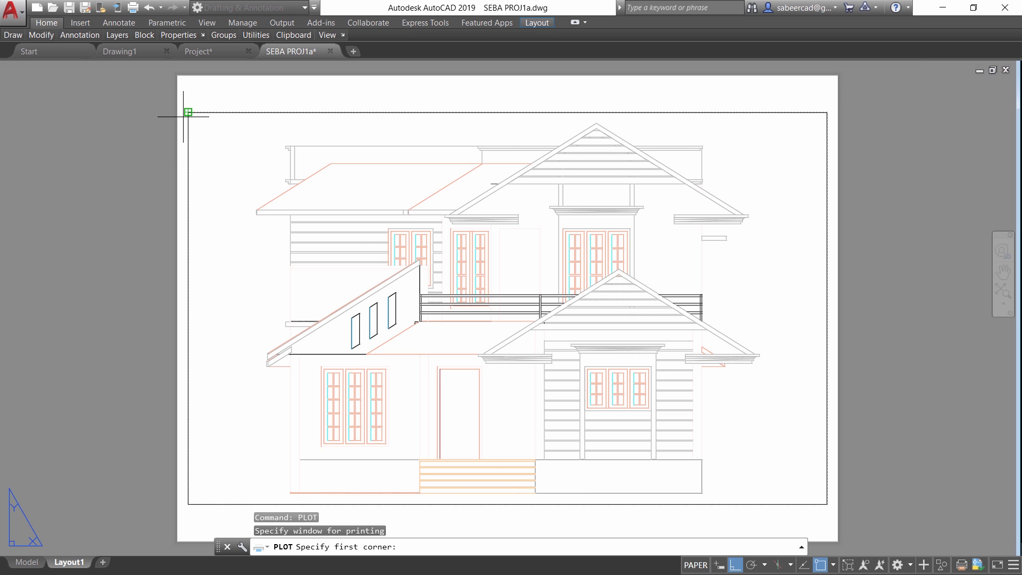
Plot the windowed elevation in monochrome and save it as the FRONT ELEVATION PDF
left_click(188, 112)
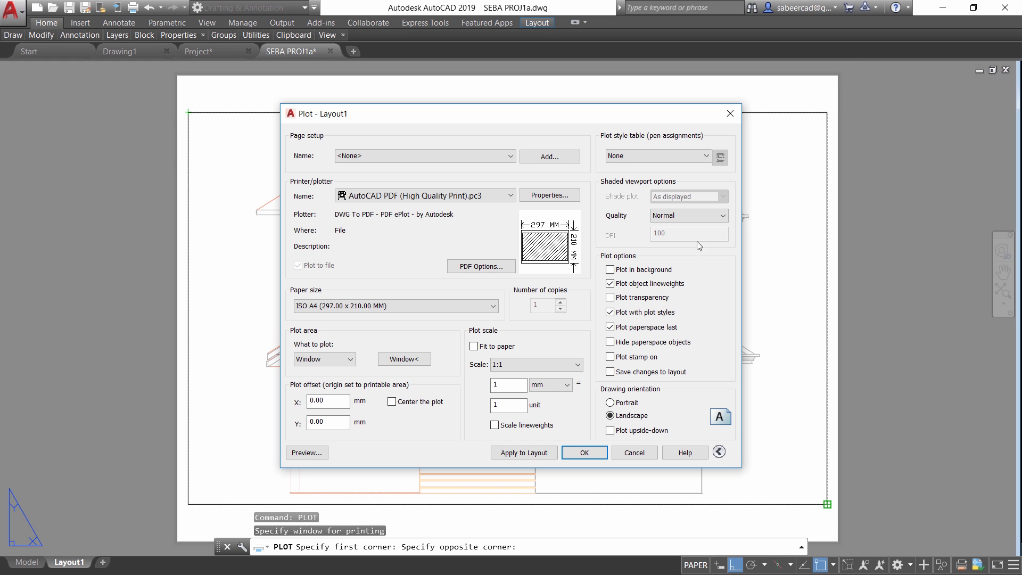
left_click(657, 155)
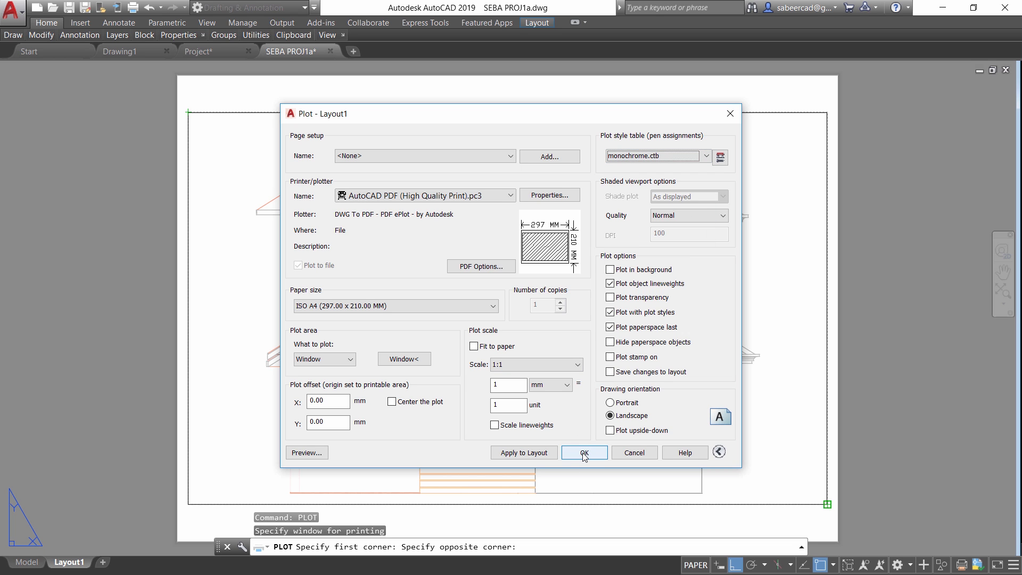
left_click(582, 452)
type("FRONT")
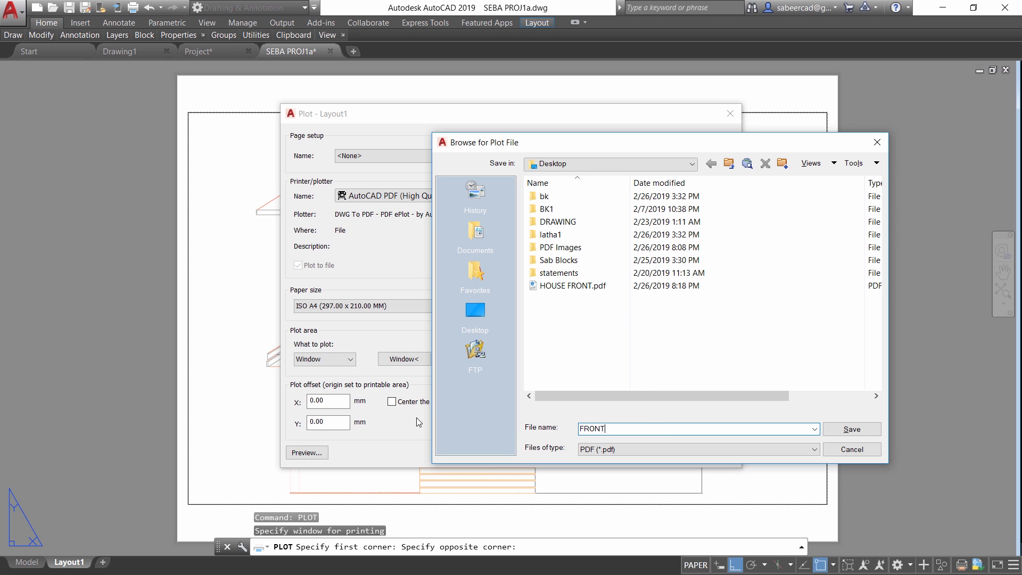
type("ELEVATION")
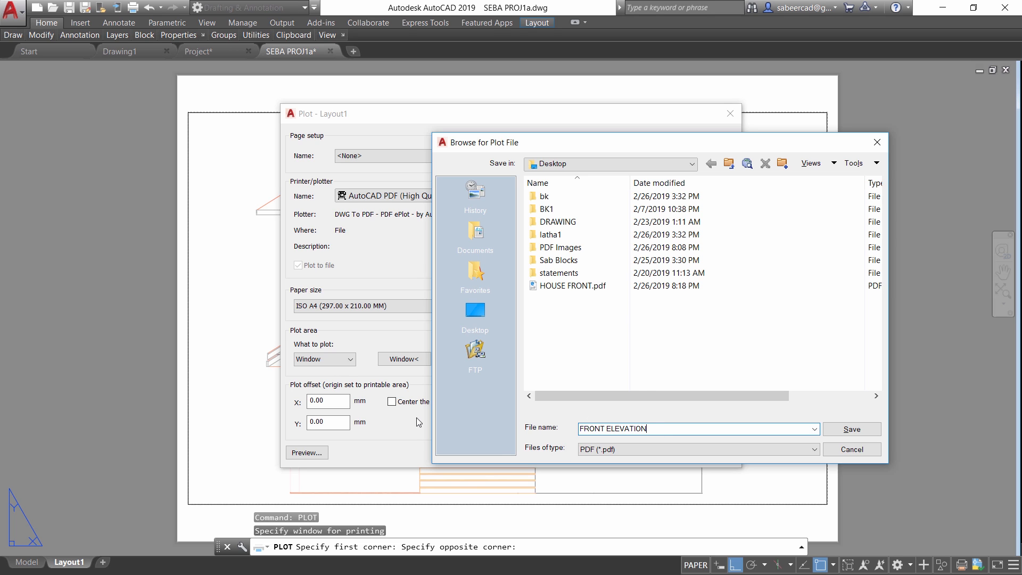
left_click(851, 429)
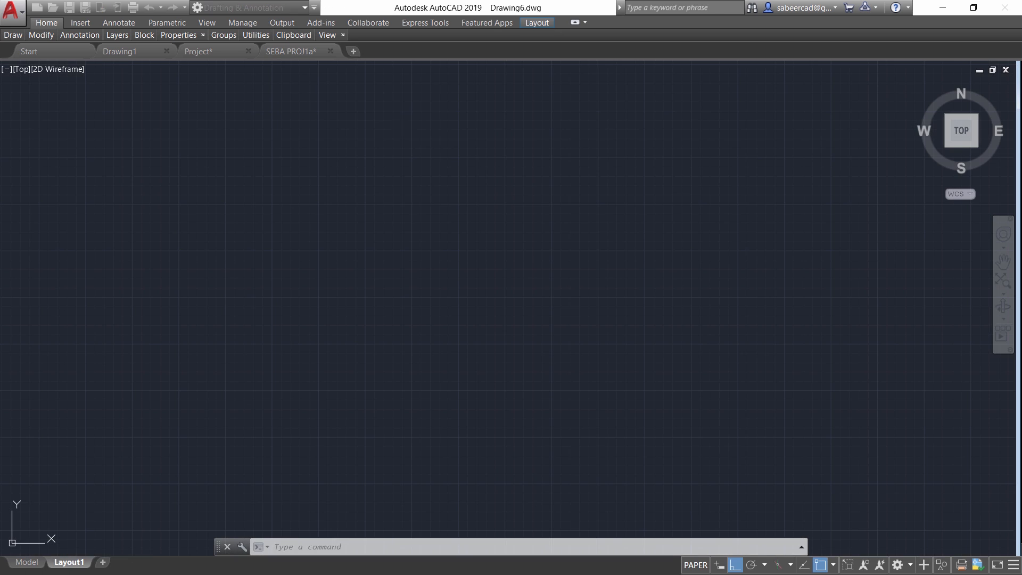
Import PDF from the application menu, choosing FRONT ELEVATION.pdf on the Desktop
left_click(13, 8)
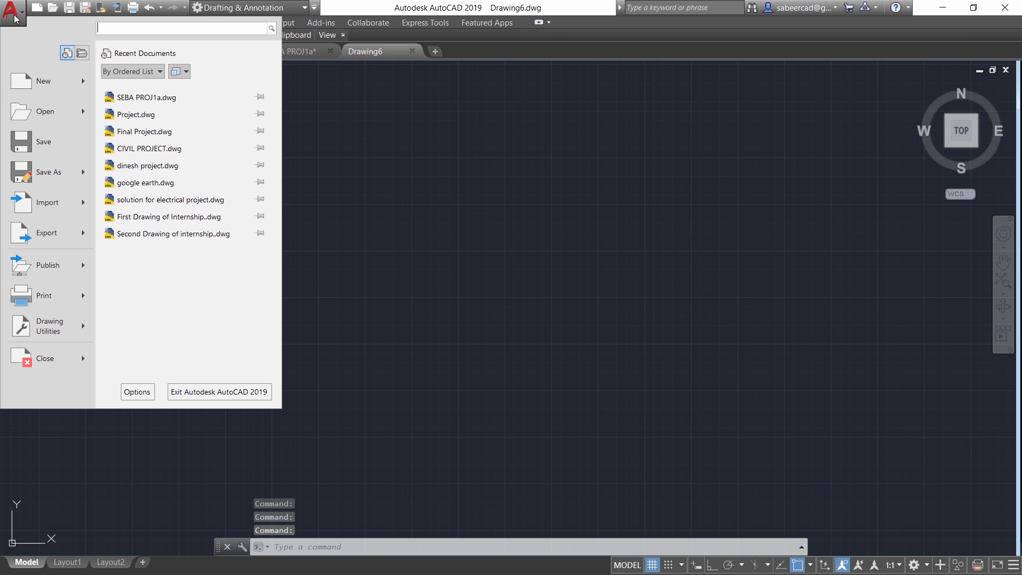
left_click(47, 202)
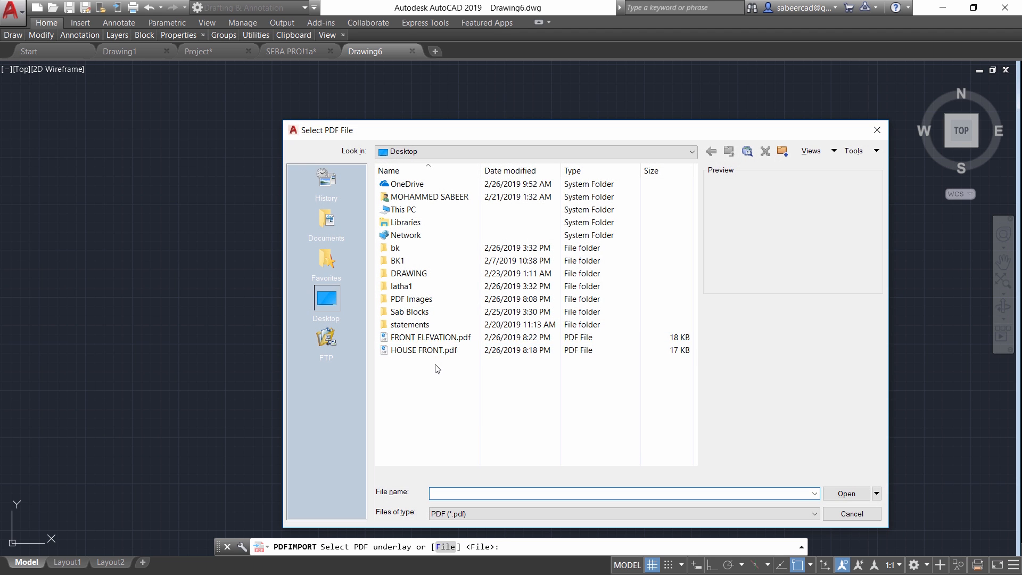
left_click(429, 337)
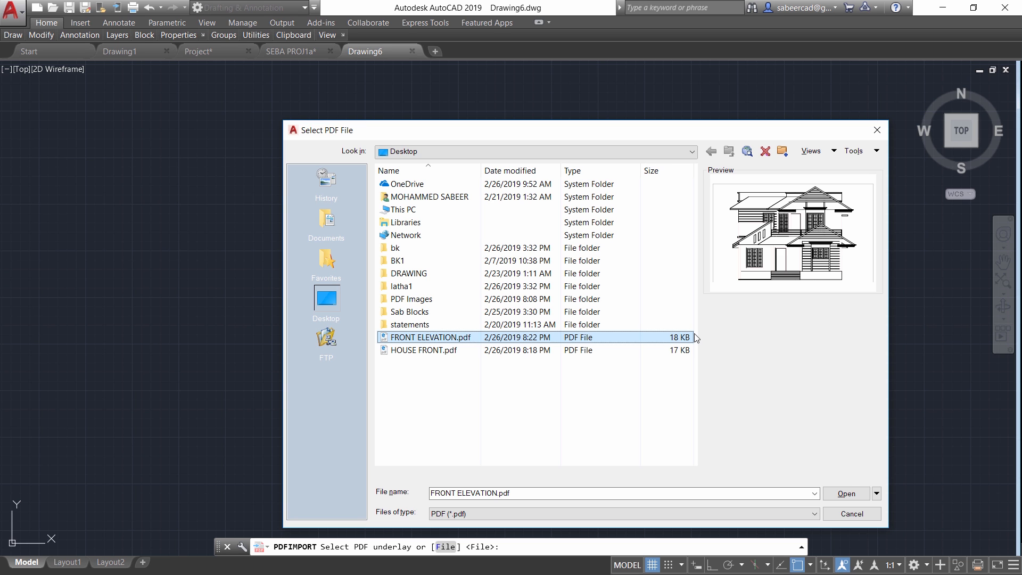
left_click(846, 493)
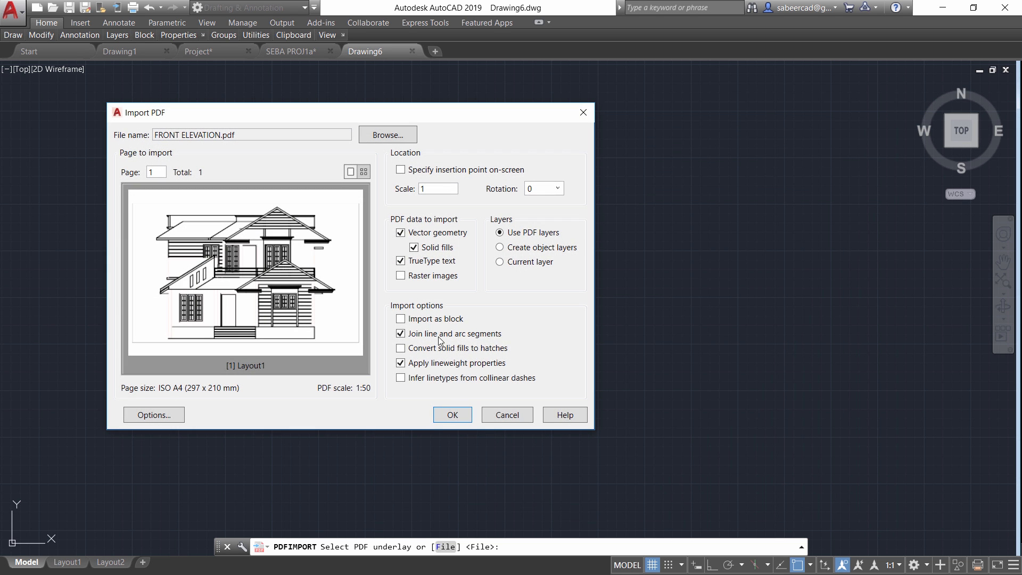
mouse_move(429, 246)
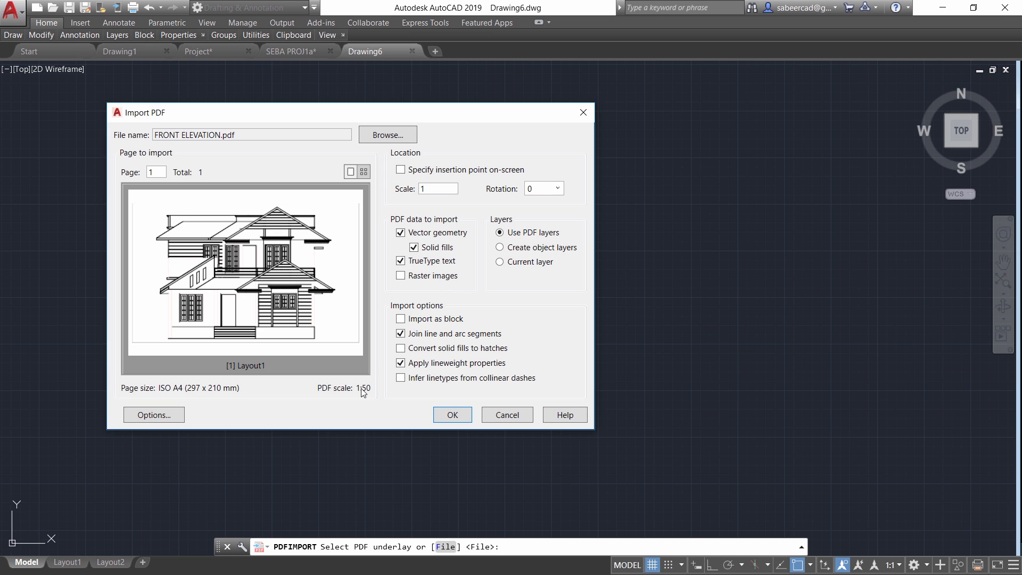
mouse_move(365, 400)
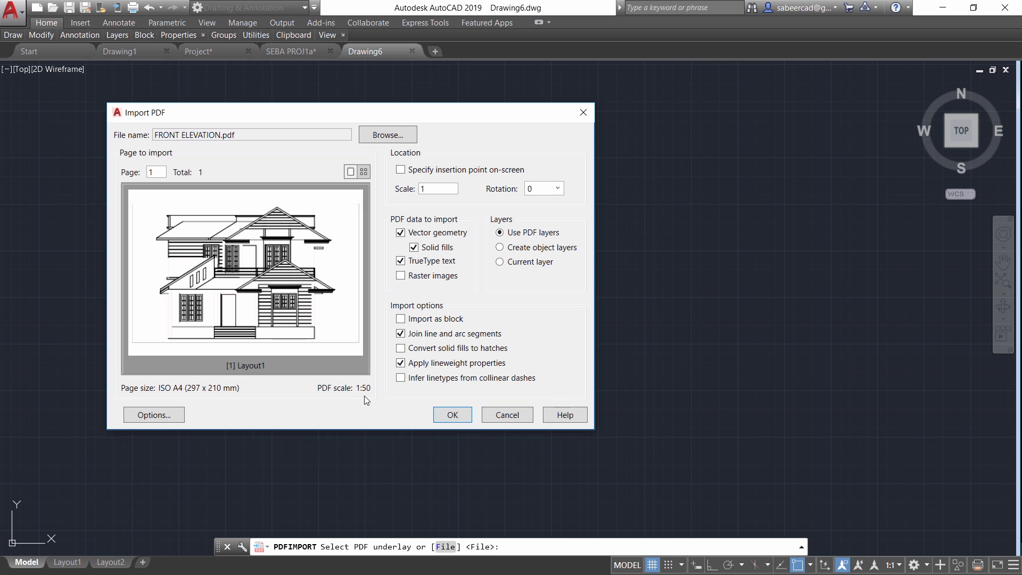
Confirm the import so the PDF becomes editable elevation linework in Drawing6
left_click(452, 414)
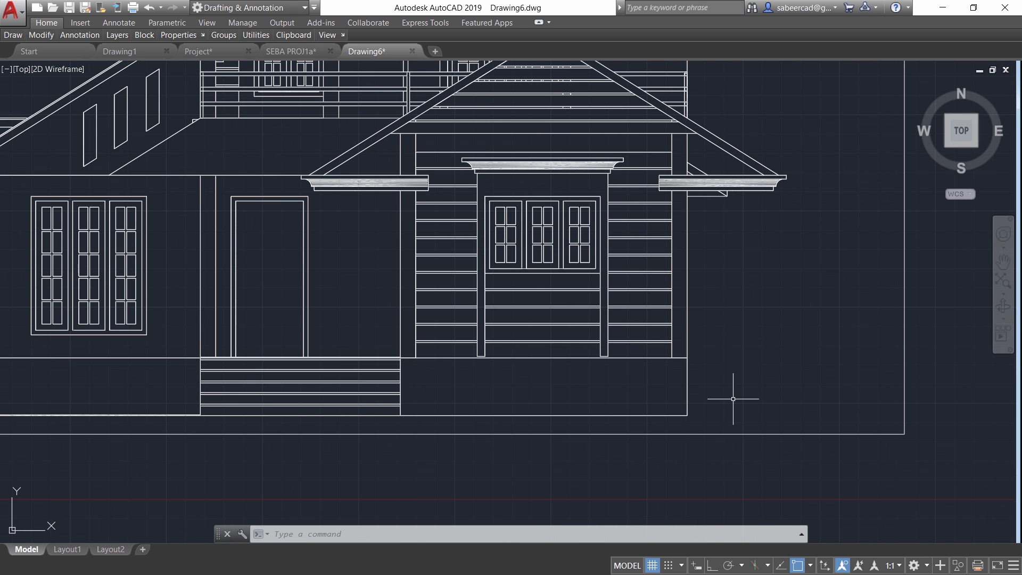
Switch to the Annotate ribbon with its dimensioning tools
left_click(118, 22)
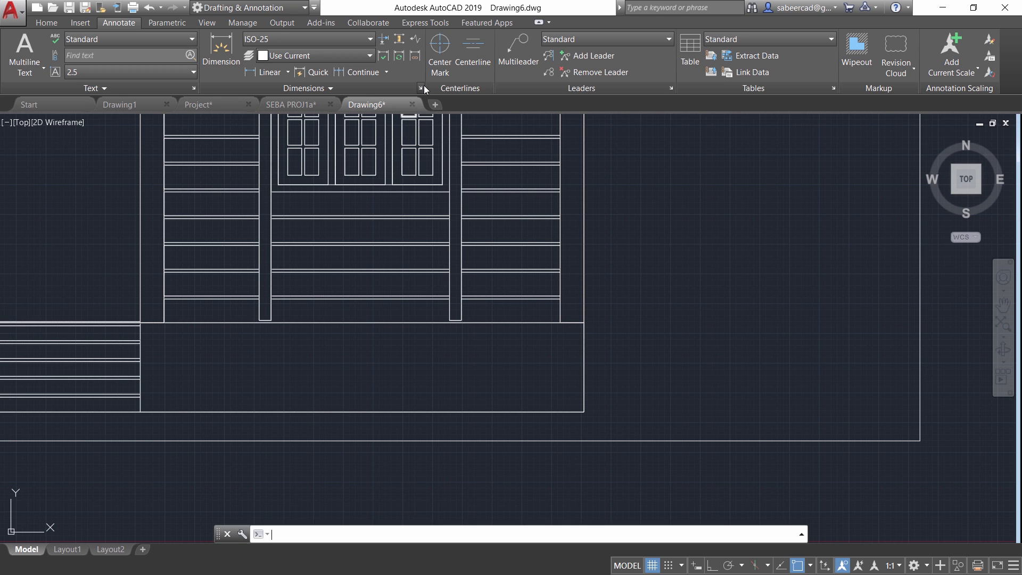
Give ISO-25 precision 0 and overall scale 30, then start a vertical 750 dimension
left_click(423, 88)
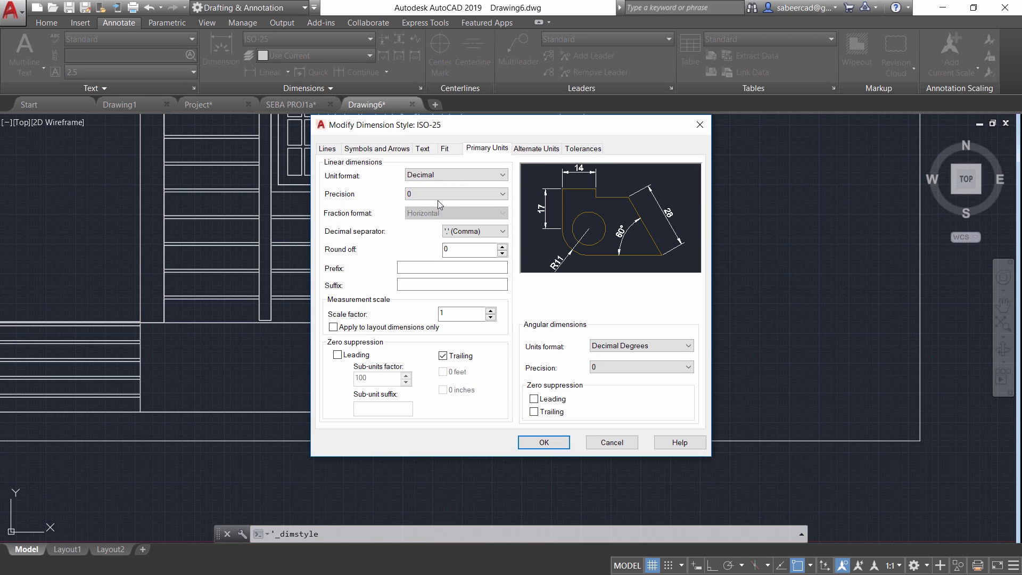
left_click(443, 148)
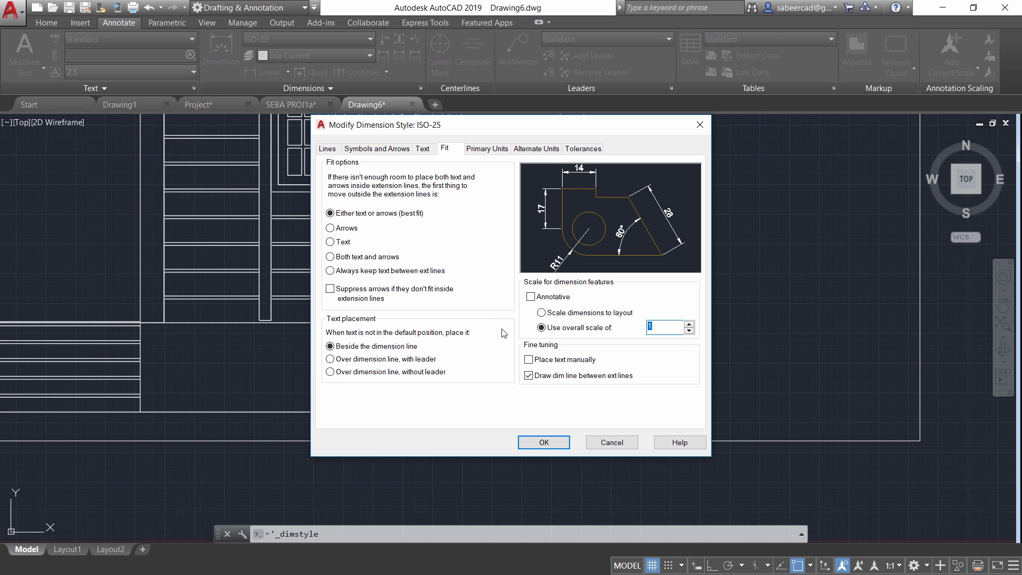
type("30")
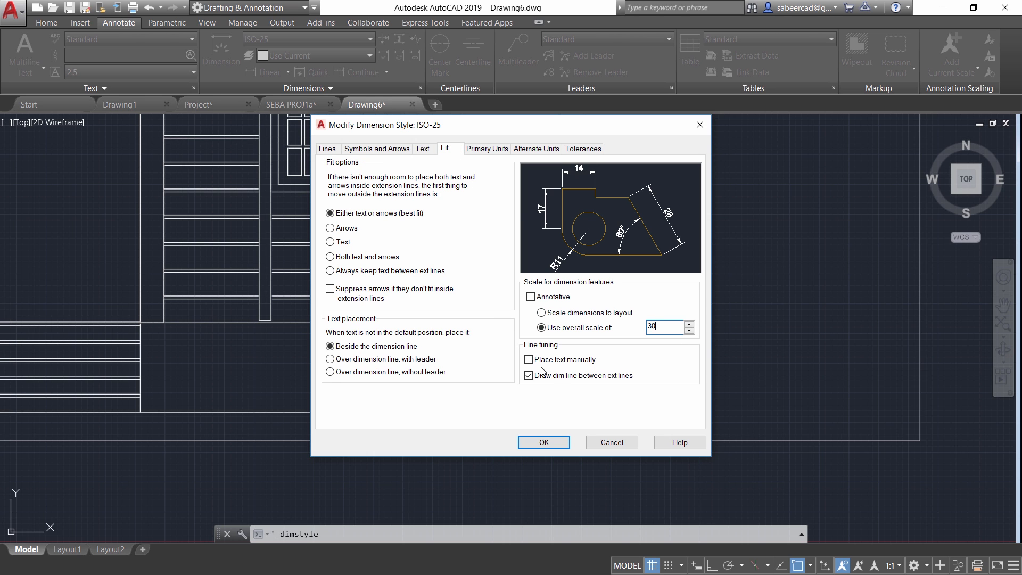
left_click(543, 442)
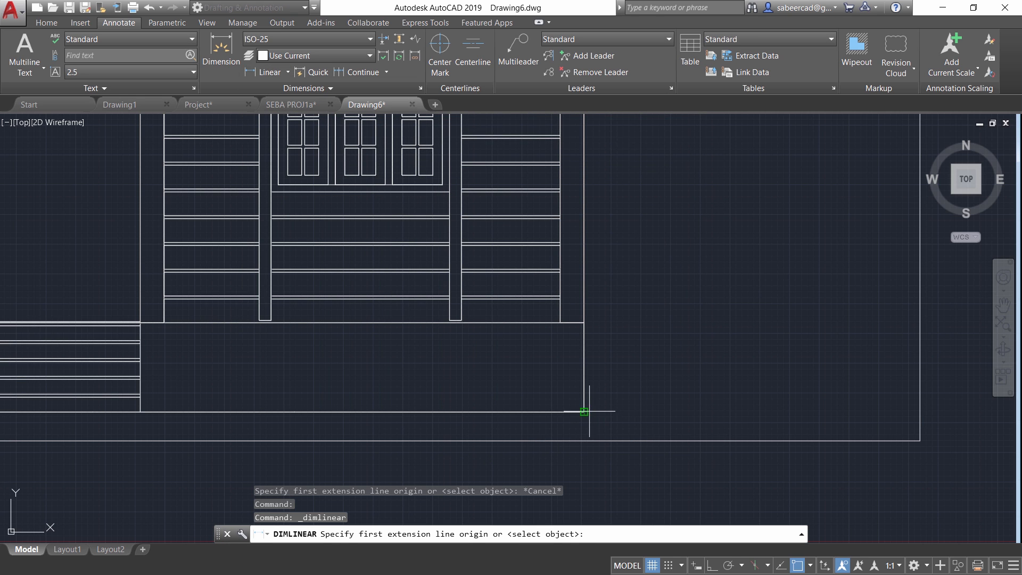
left_click(578, 428)
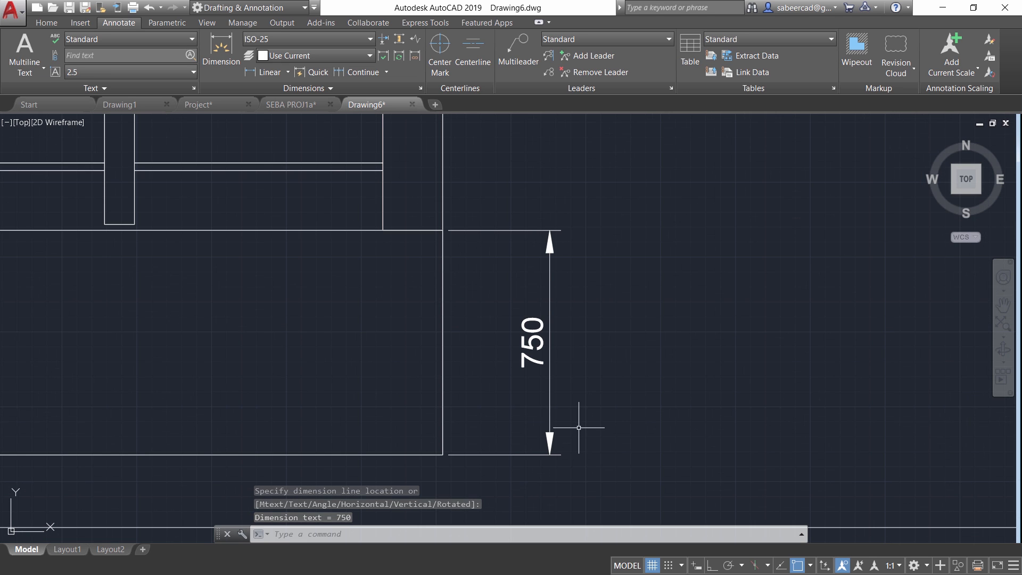